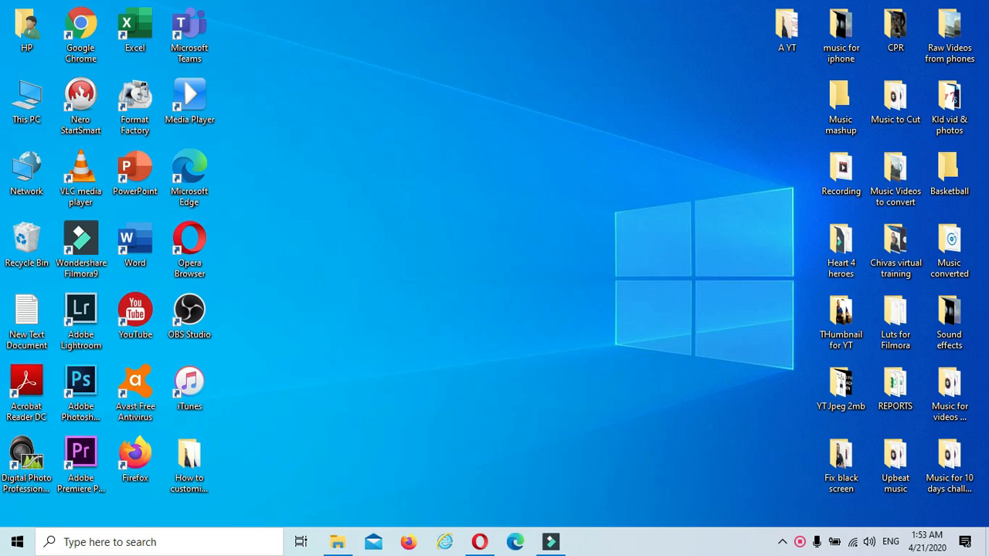
- Launch YouTube, close the duplicate tab, and go to Your channel from the avatar menu
{"action": "left_click", "coordinate": [135, 313]}
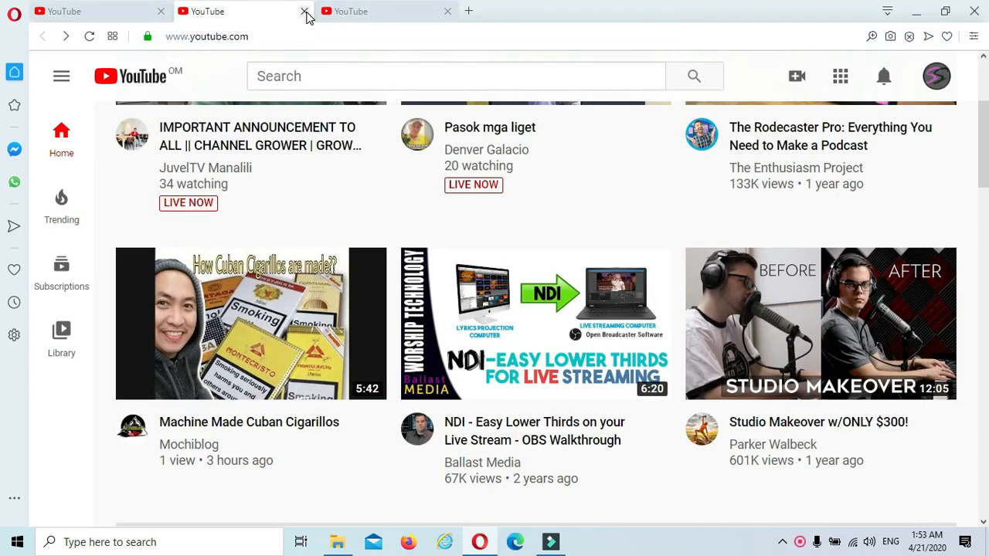
{"action": "left_click", "coordinate": [304, 11]}
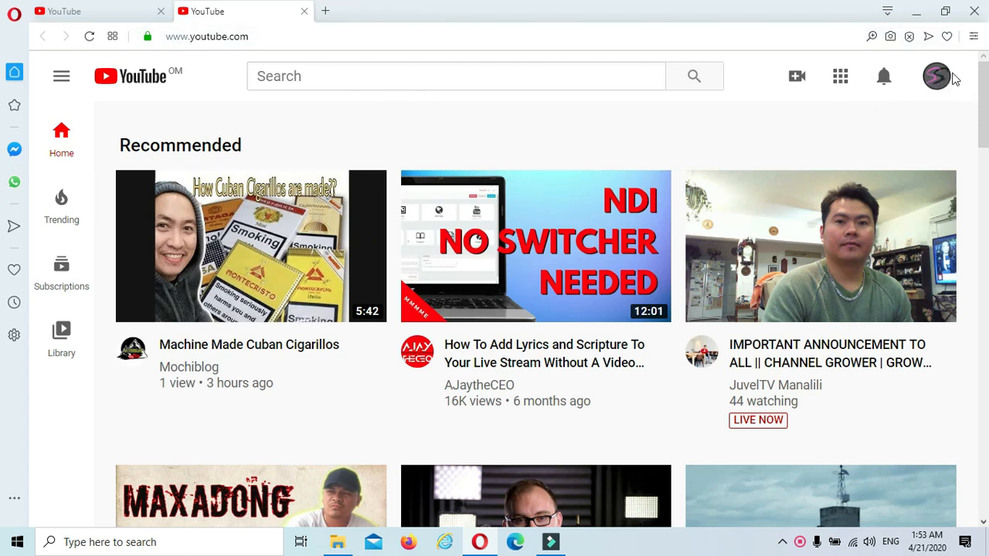
{"action": "left_click", "coordinate": [936, 76]}
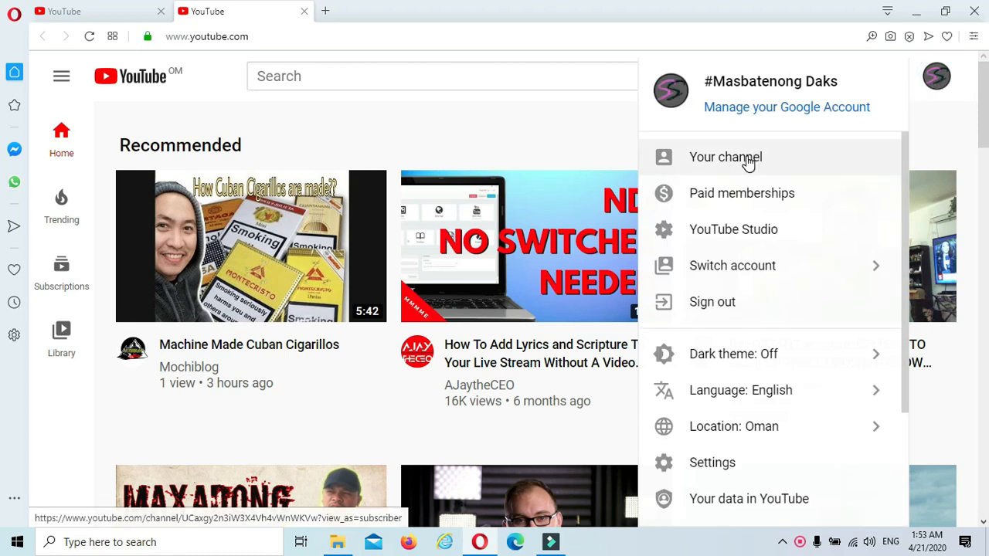
{"action": "left_click", "coordinate": [724, 157]}
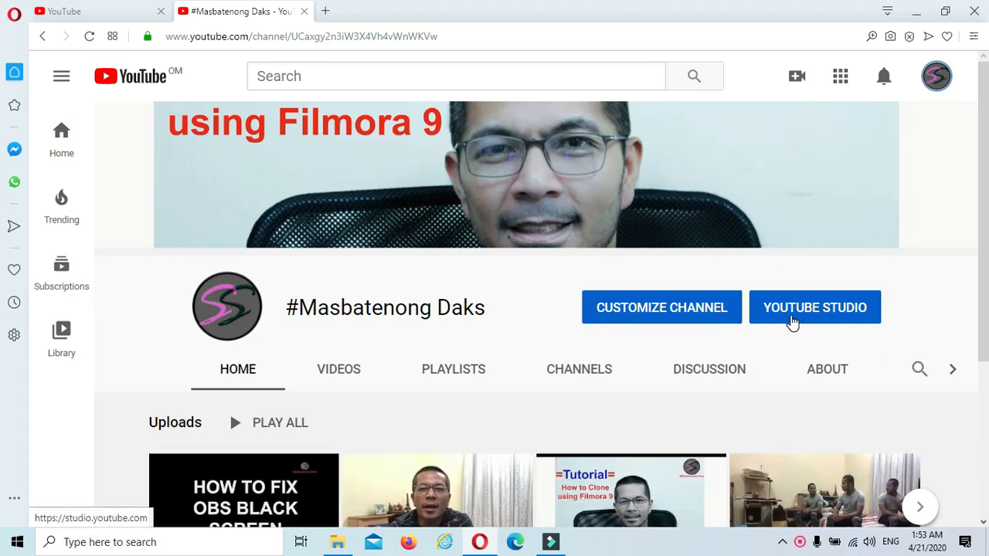
- Open YouTube Studio's Videos list and scroll down to the timer video
{"action": "left_click", "coordinate": [815, 307]}
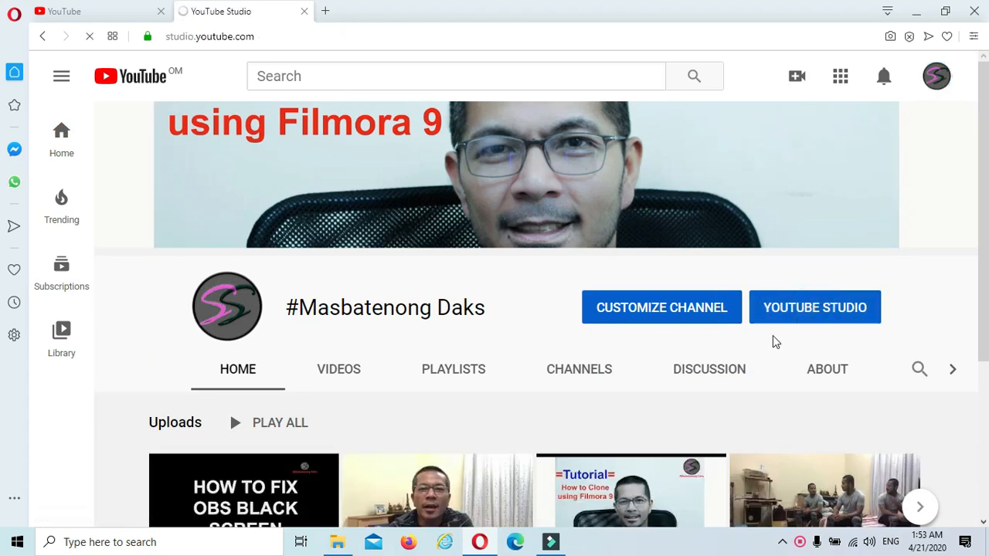
{"action": "left_click", "coordinate": [815, 306]}
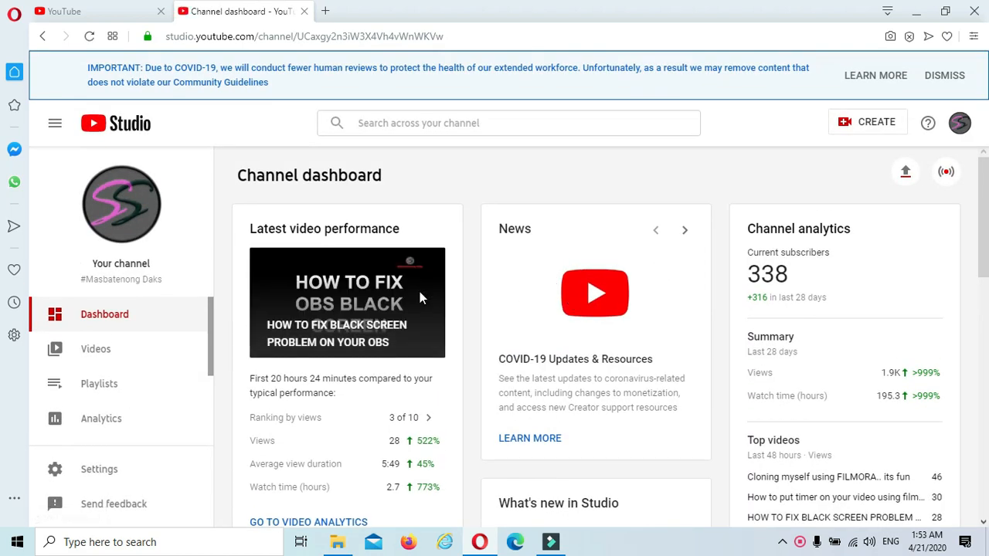
{"action": "left_click", "coordinate": [95, 349]}
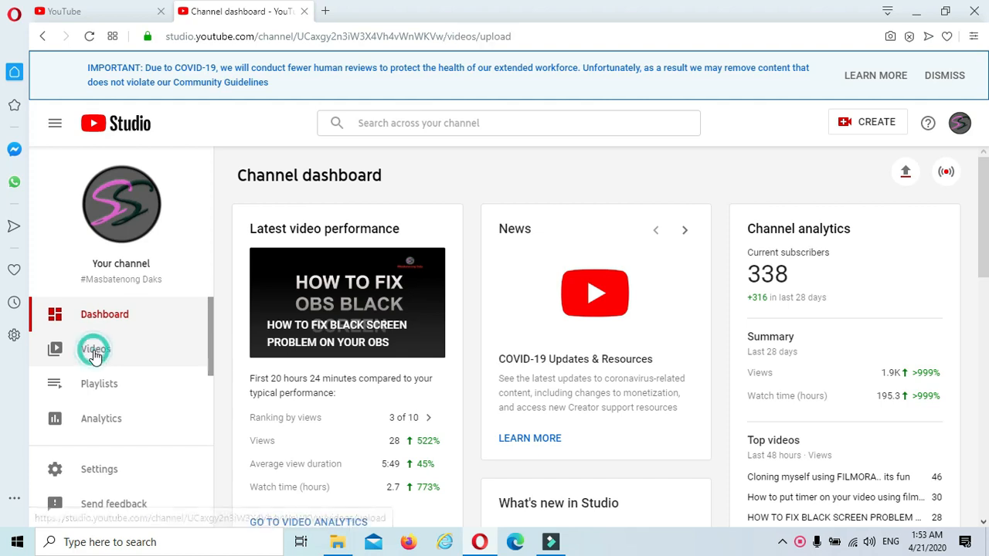
{"action": "left_click", "coordinate": [96, 350]}
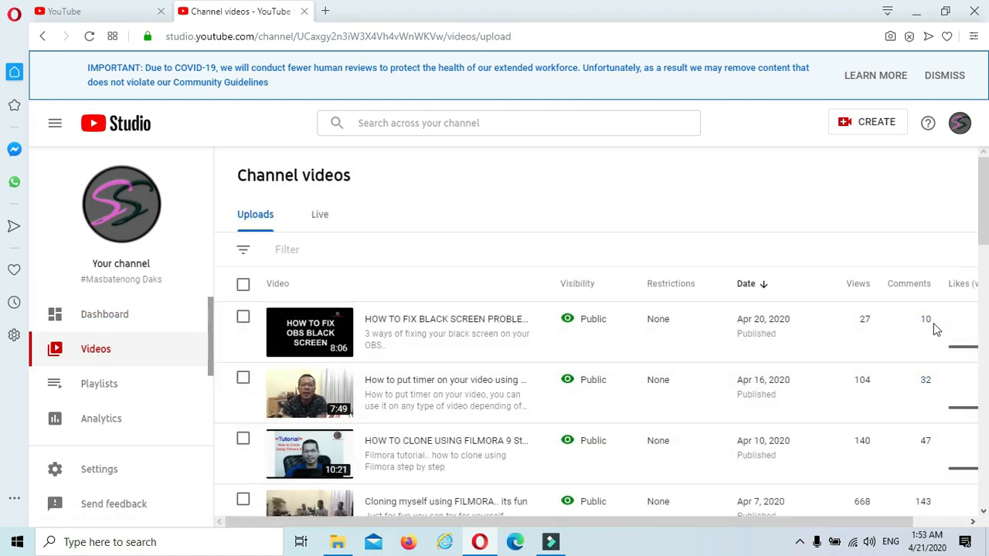
{"action": "scroll", "scroll_direction": "down", "scroll_amount": 3}
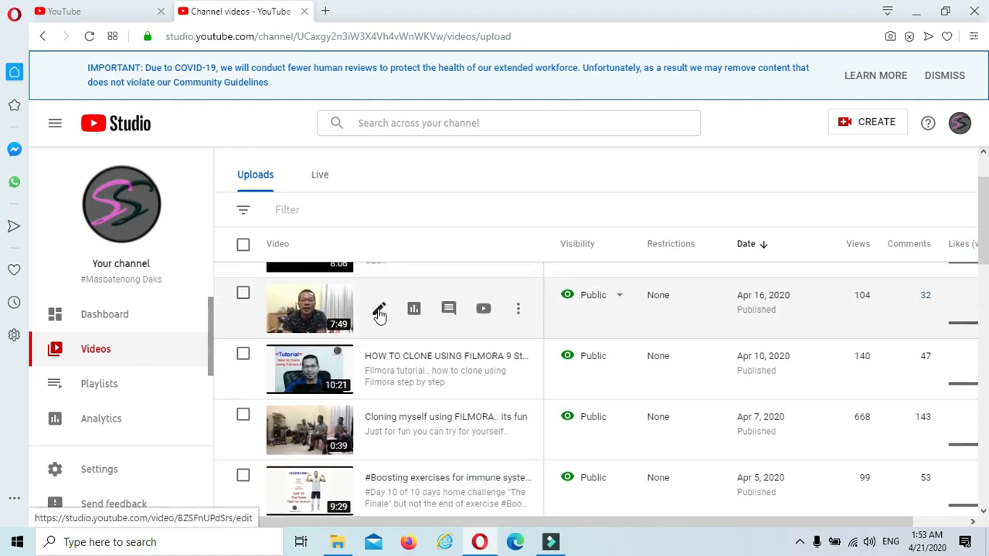
{"action": "mouse_move", "coordinate": [379, 309]}
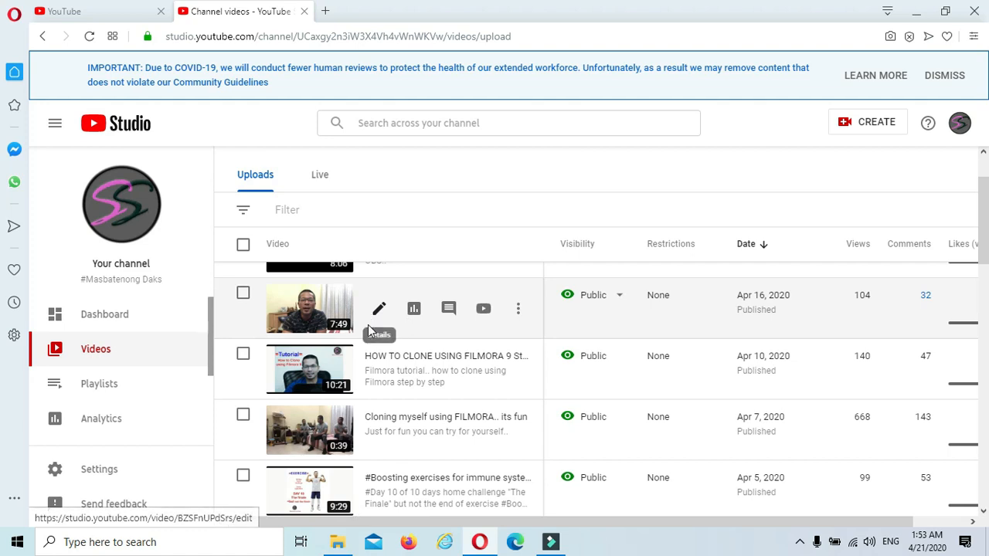
- Open details for 'How to put timer on your video using filmora' and scroll to Thumbnail
{"action": "left_click", "coordinate": [379, 308]}
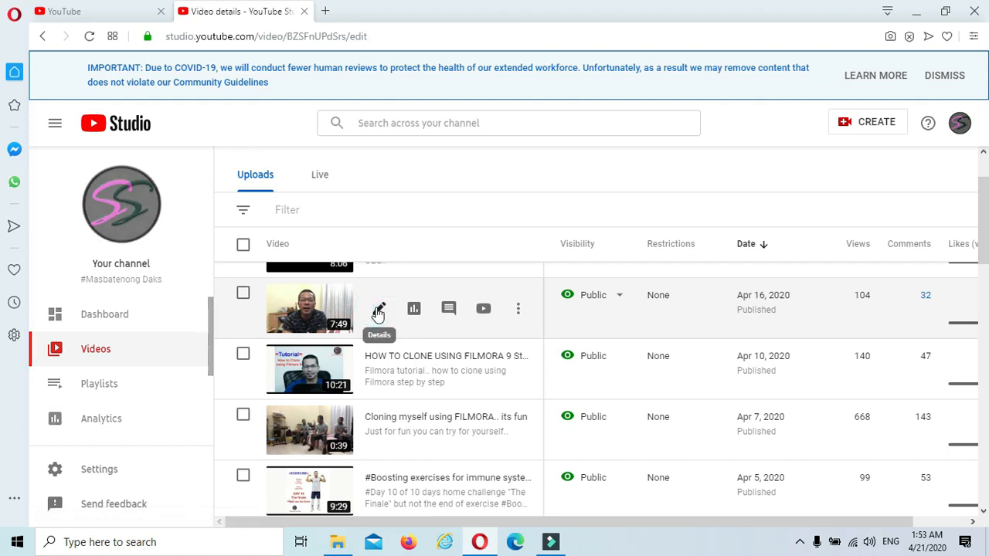
{"action": "left_click", "coordinate": [379, 308]}
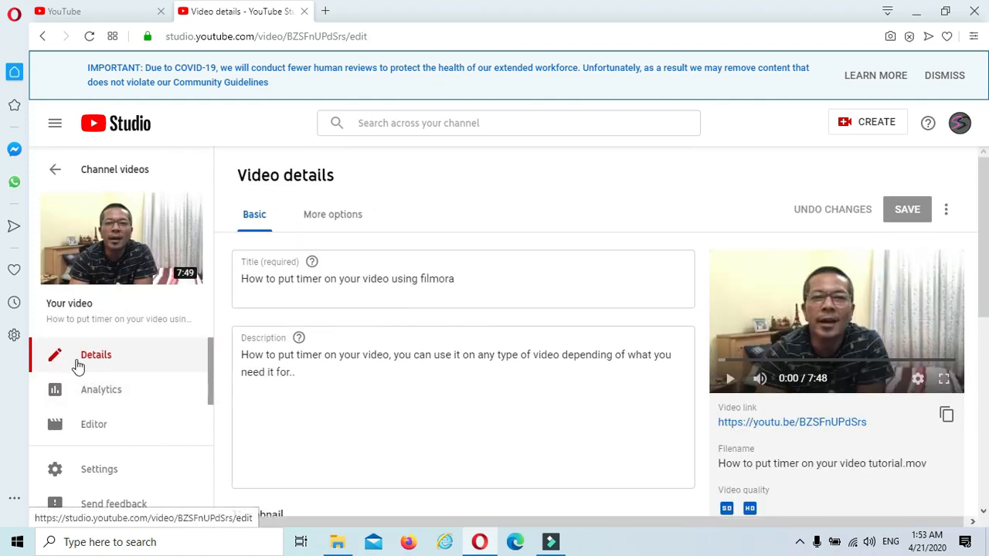
{"action": "left_click", "coordinate": [566, 358]}
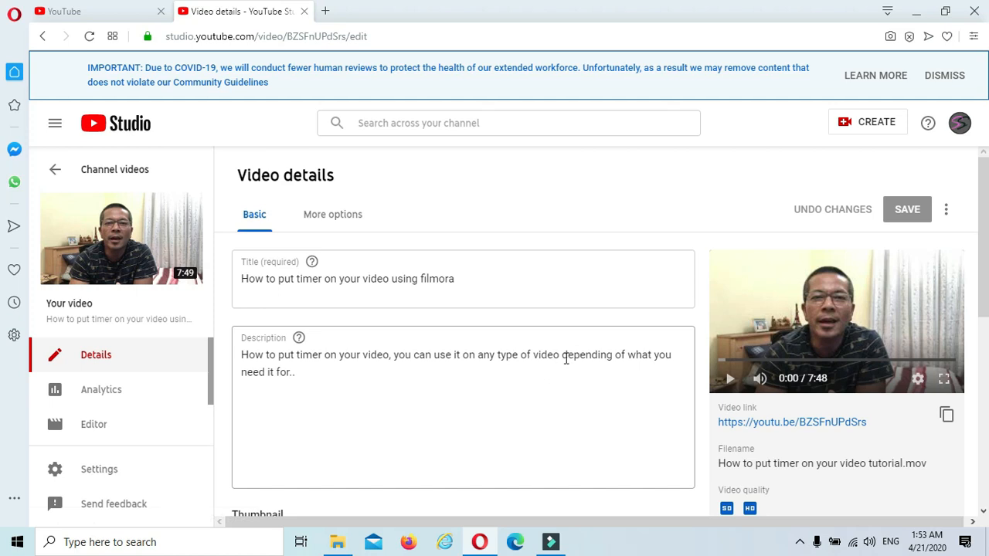
{"action": "scroll", "scroll_direction": "down", "scroll_amount": 3}
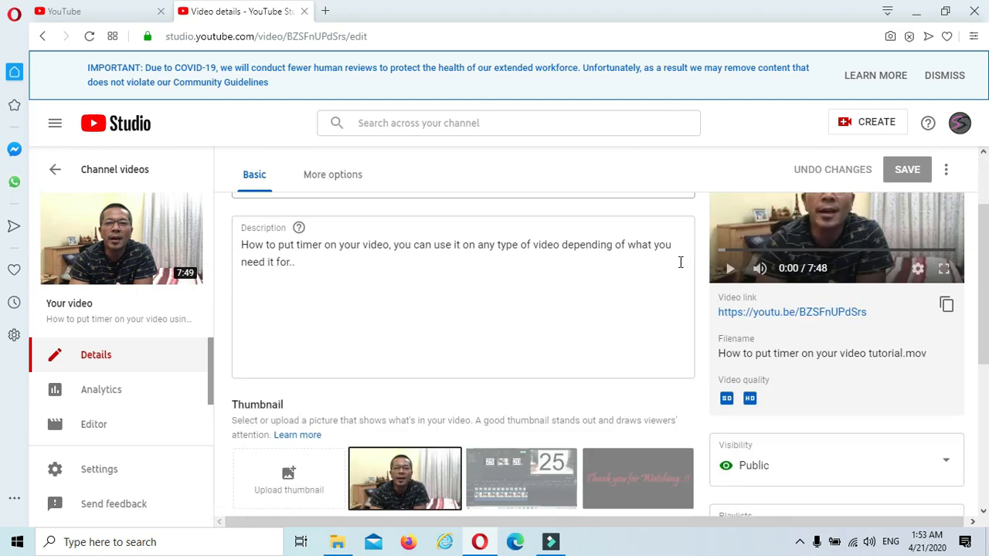
{"action": "scroll", "scroll_direction": "down", "scroll_amount": 3}
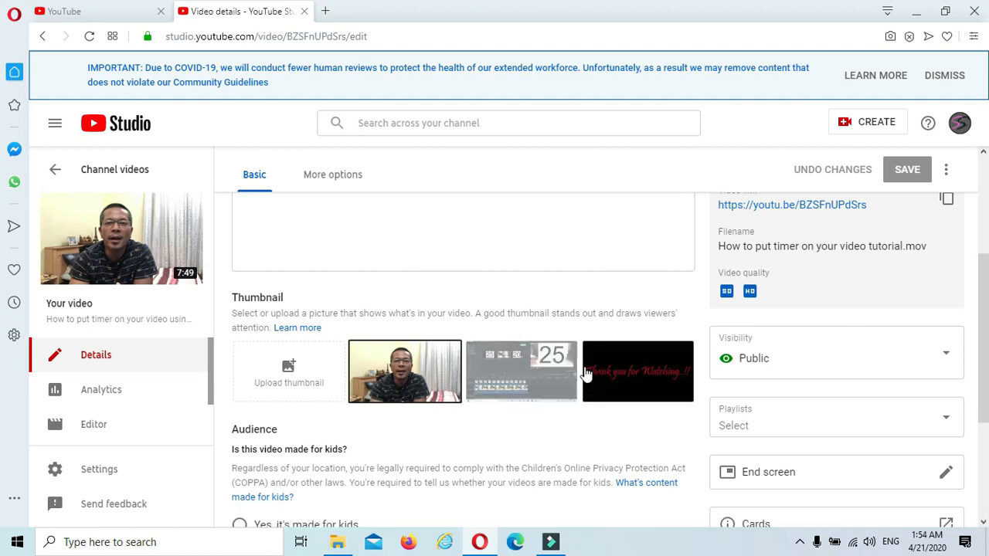
{"action": "left_click", "coordinate": [522, 371]}
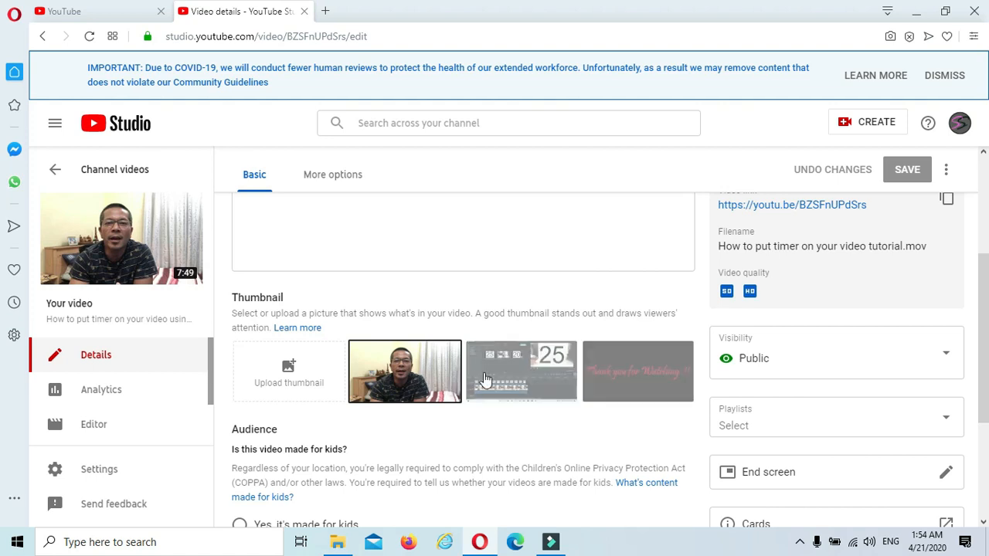
{"action": "mouse_move", "coordinate": [413, 384]}
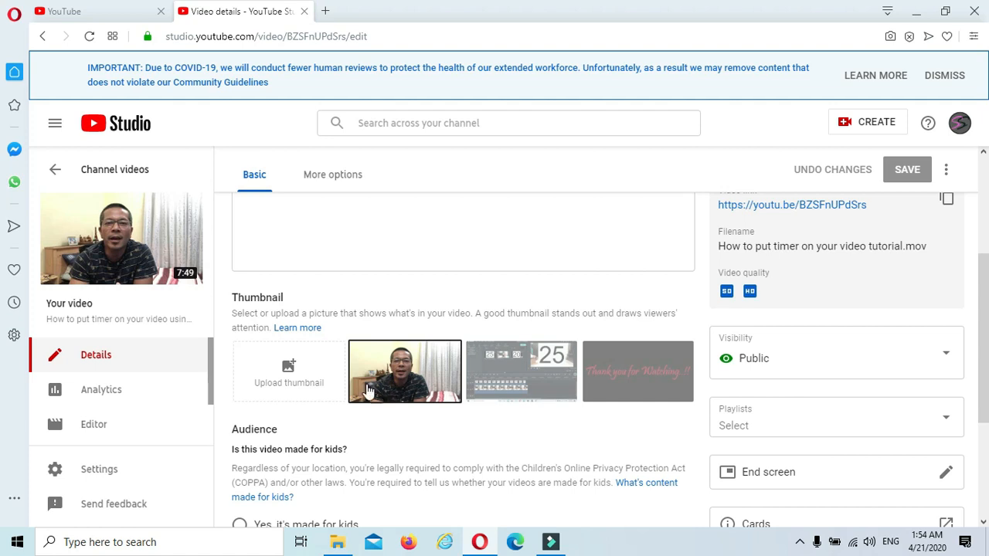
{"action": "mouse_move", "coordinate": [289, 371]}
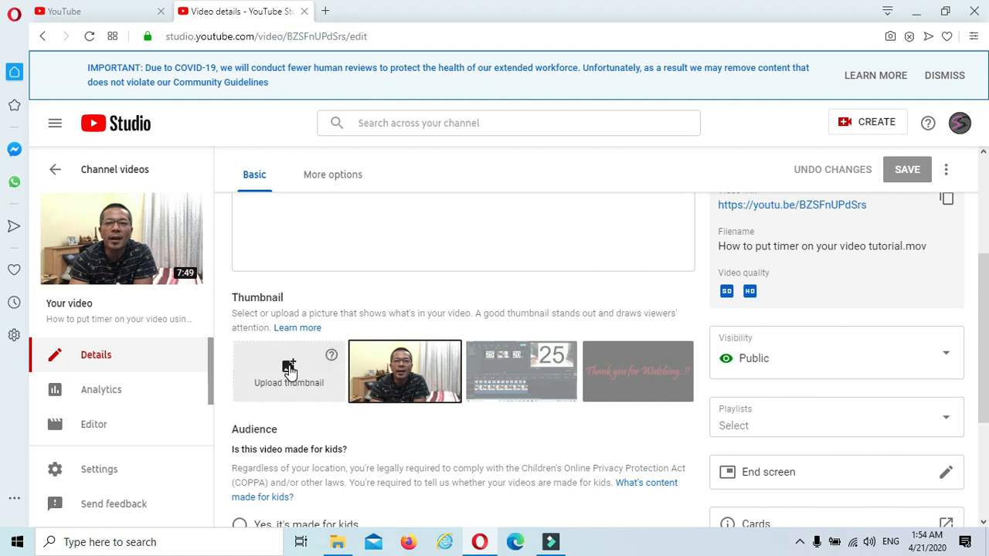
{"action": "mouse_move", "coordinate": [277, 389]}
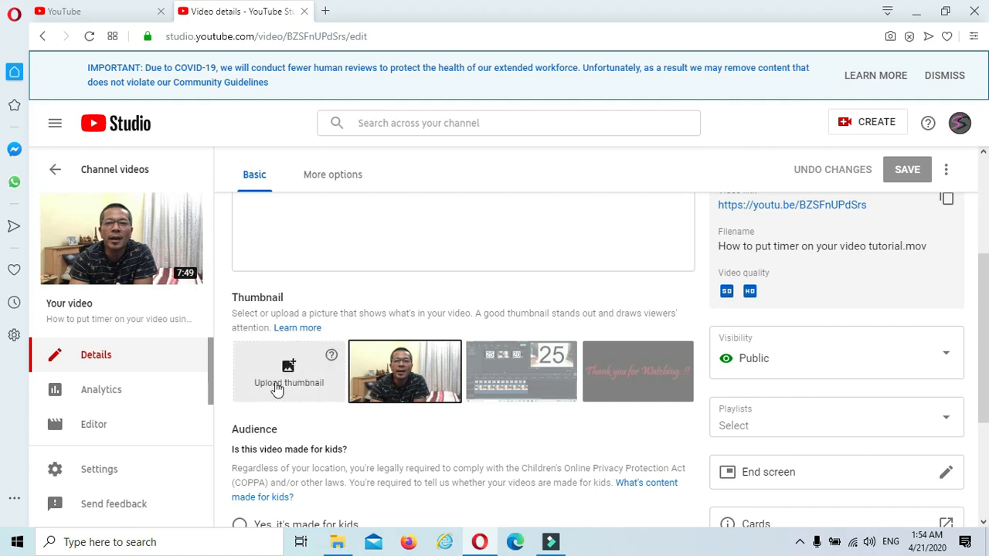
- Upload the 'Tutorial: How to put timer on your video' thumbnail from Desktop's A YT folder
{"action": "left_click", "coordinate": [289, 367]}
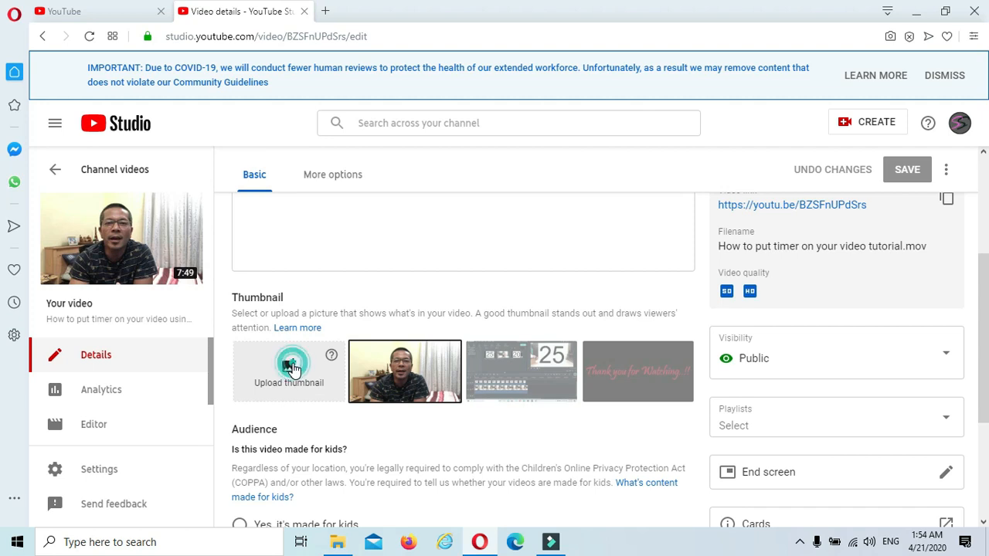
{"action": "left_click", "coordinate": [288, 371]}
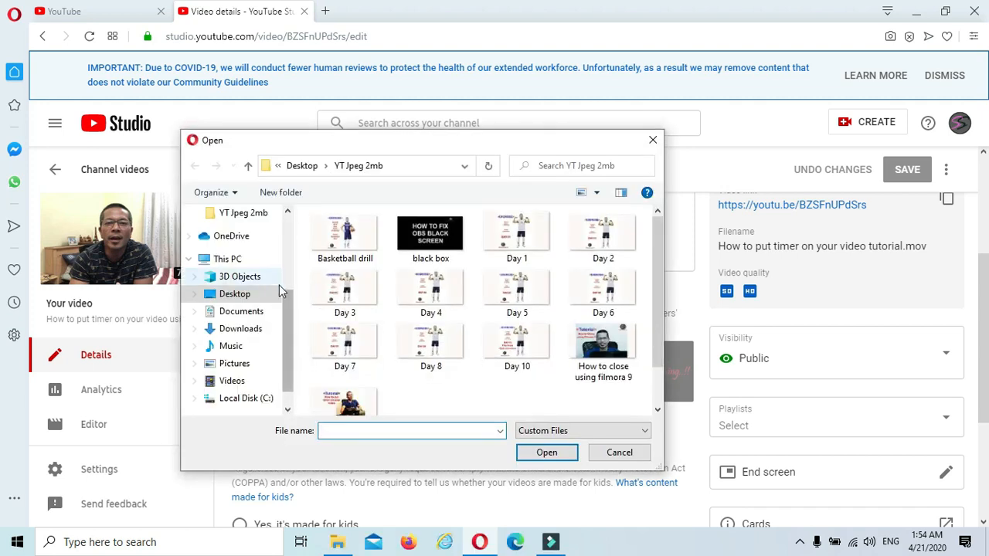
{"action": "left_click", "coordinate": [234, 293]}
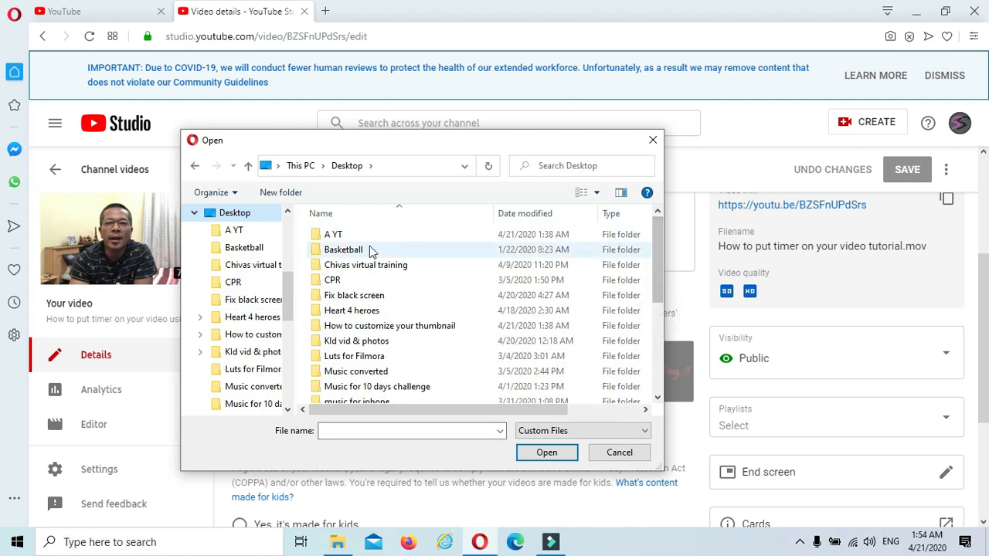
{"action": "double_click", "coordinate": [333, 234]}
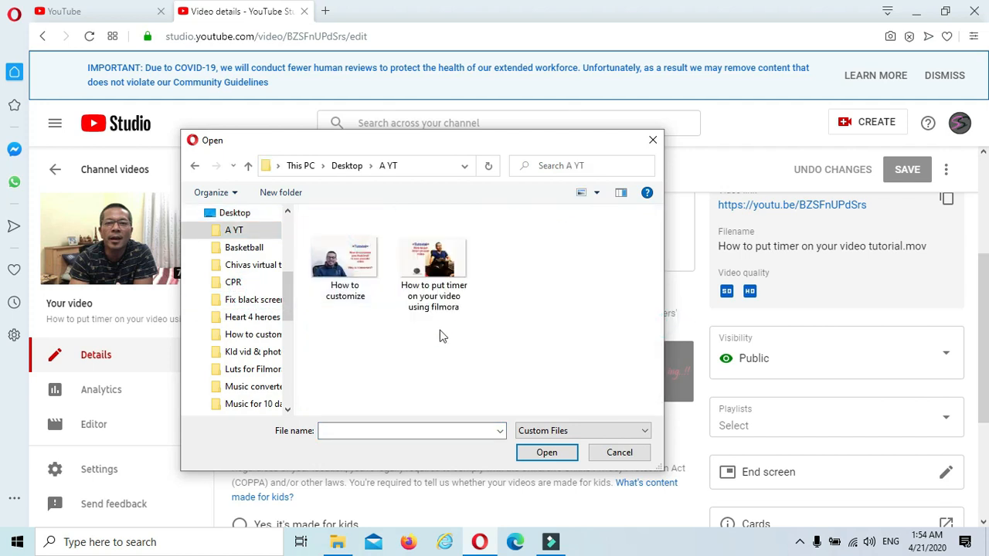
{"action": "left_click", "coordinate": [434, 259]}
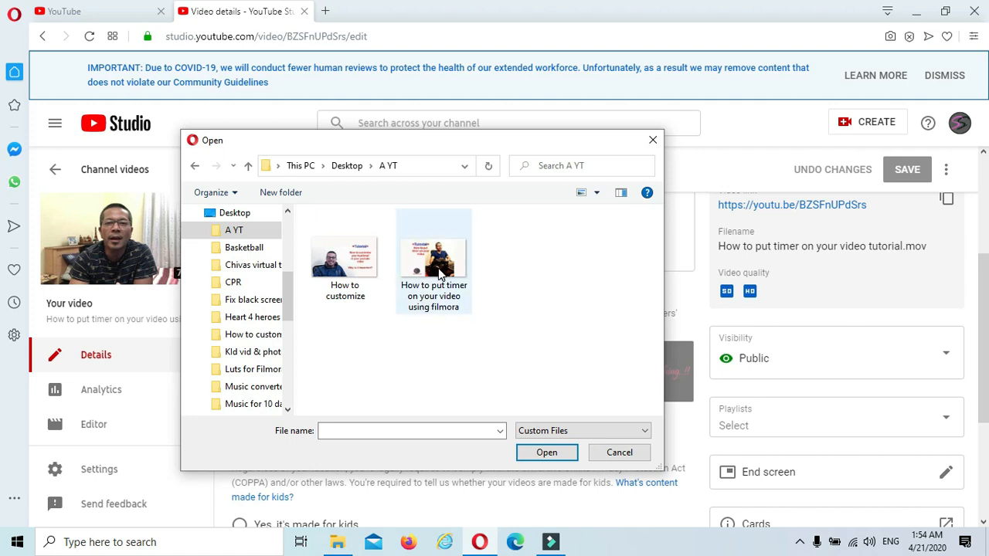
{"action": "left_click", "coordinate": [433, 258]}
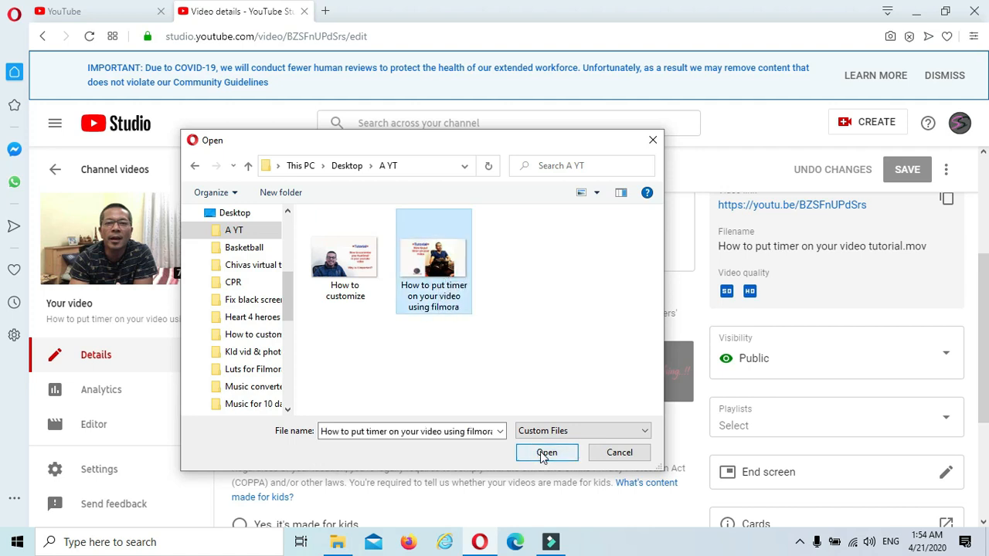
{"action": "left_click", "coordinate": [546, 452]}
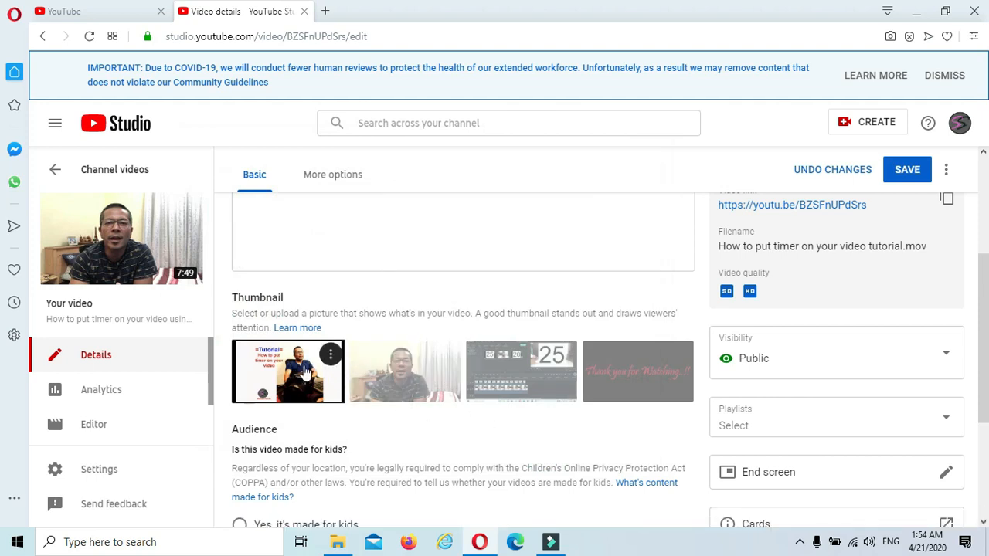
{"action": "mouse_move", "coordinate": [910, 186]}
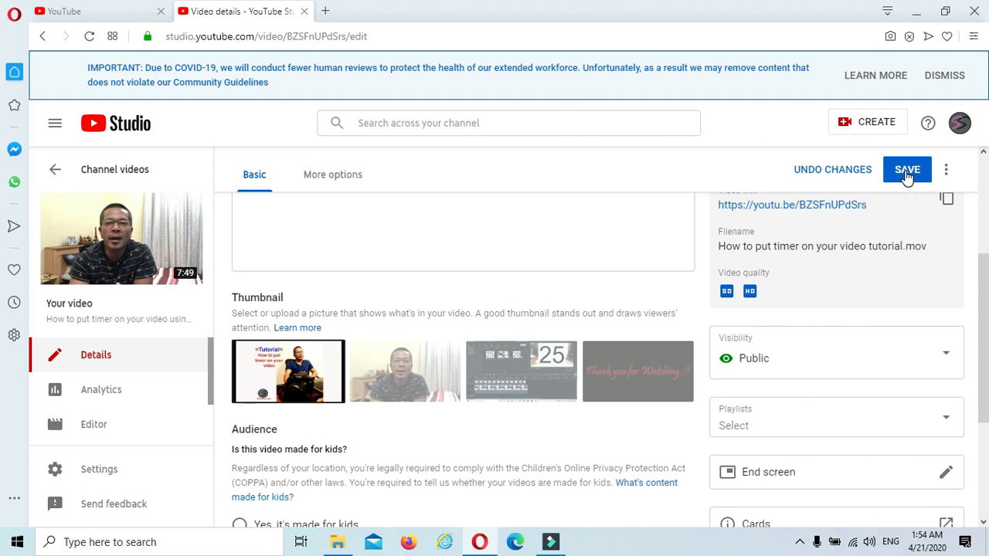
- Save the video details until the 'Changes saved' confirmation appears
{"action": "left_click", "coordinate": [907, 170]}
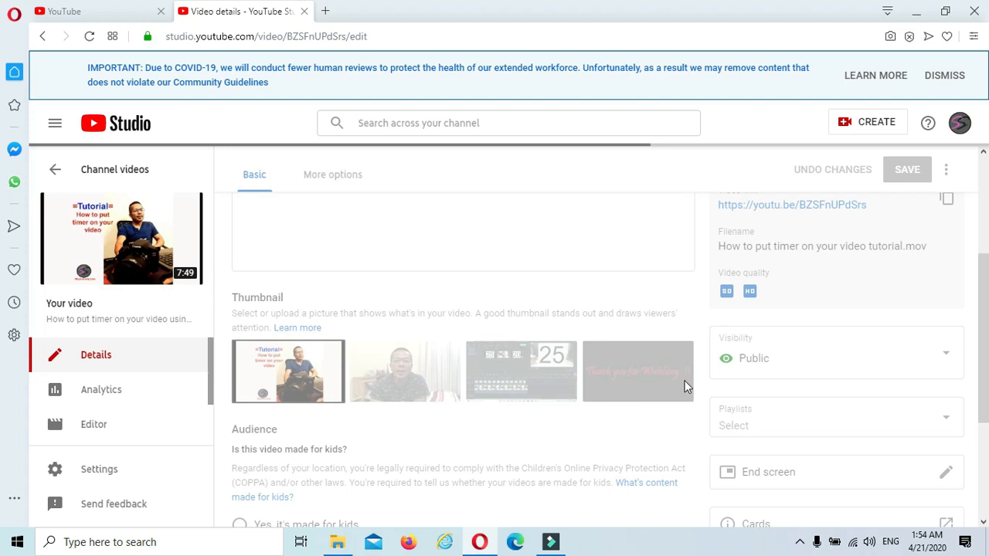
{"action": "mouse_move", "coordinate": [607, 521]}
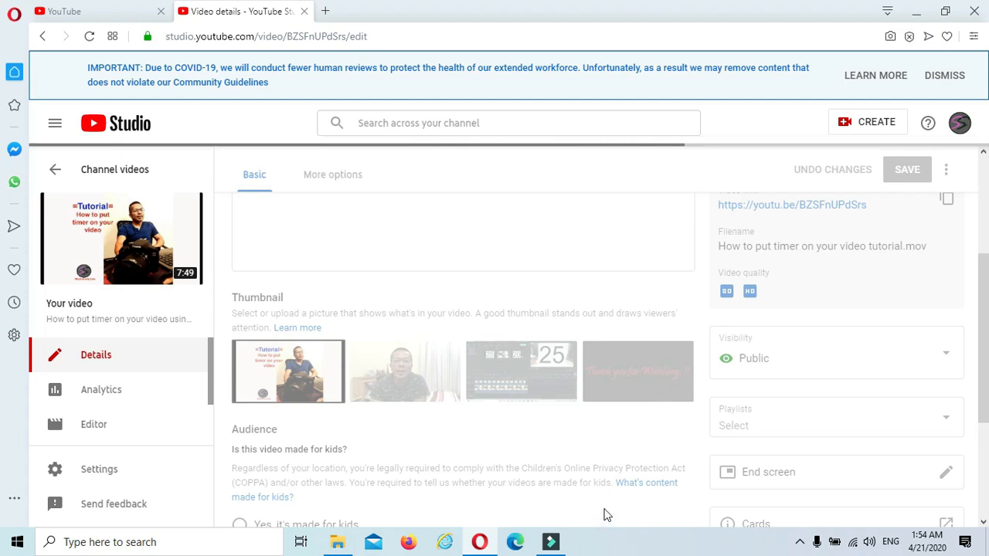
{"action": "left_click", "coordinate": [907, 169]}
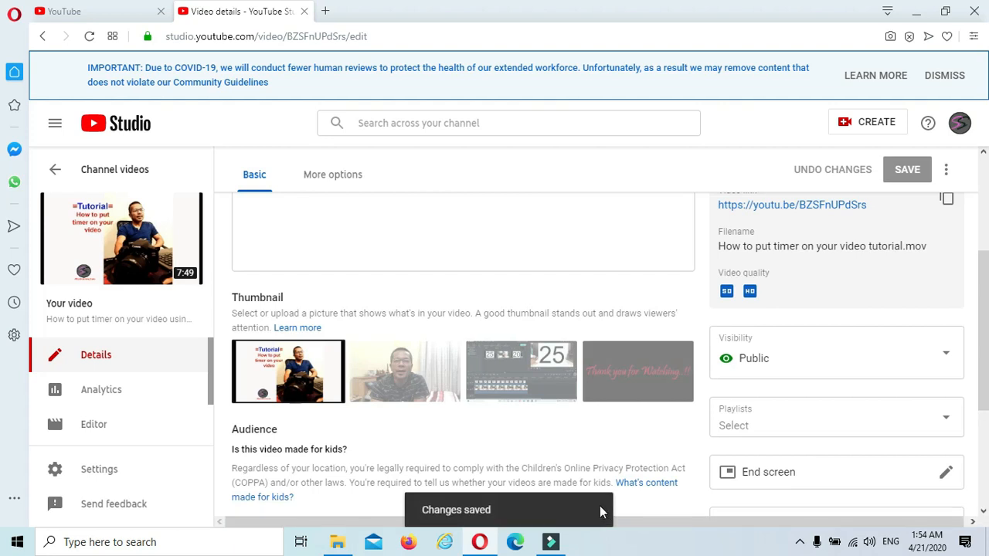
{"action": "mouse_move", "coordinate": [481, 522]}
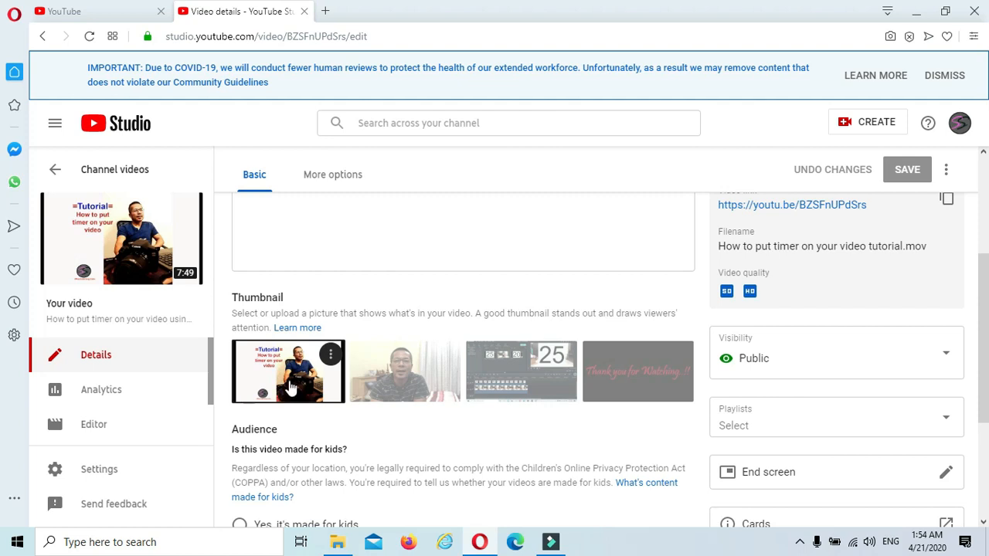
{"action": "mouse_move", "coordinate": [288, 385]}
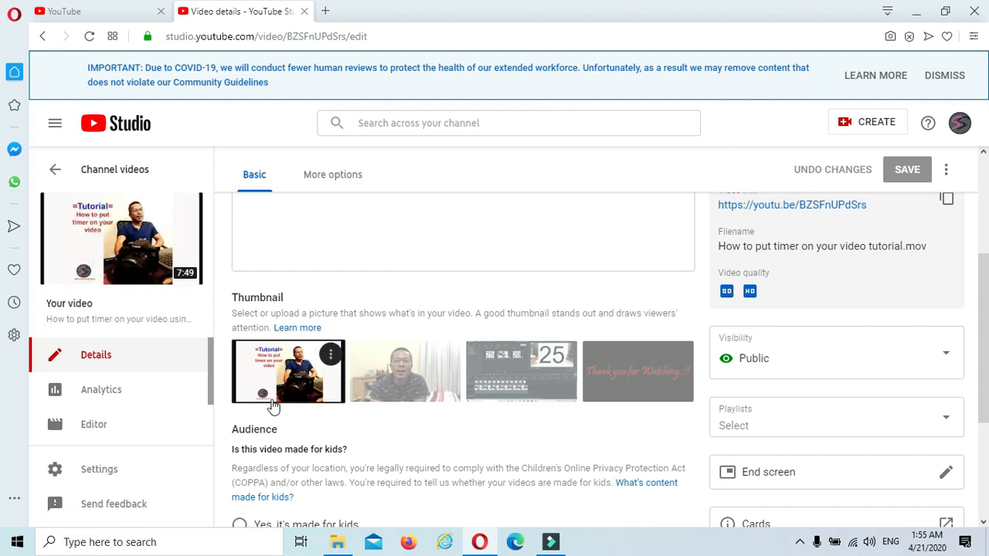
{"action": "mouse_move", "coordinate": [309, 384]}
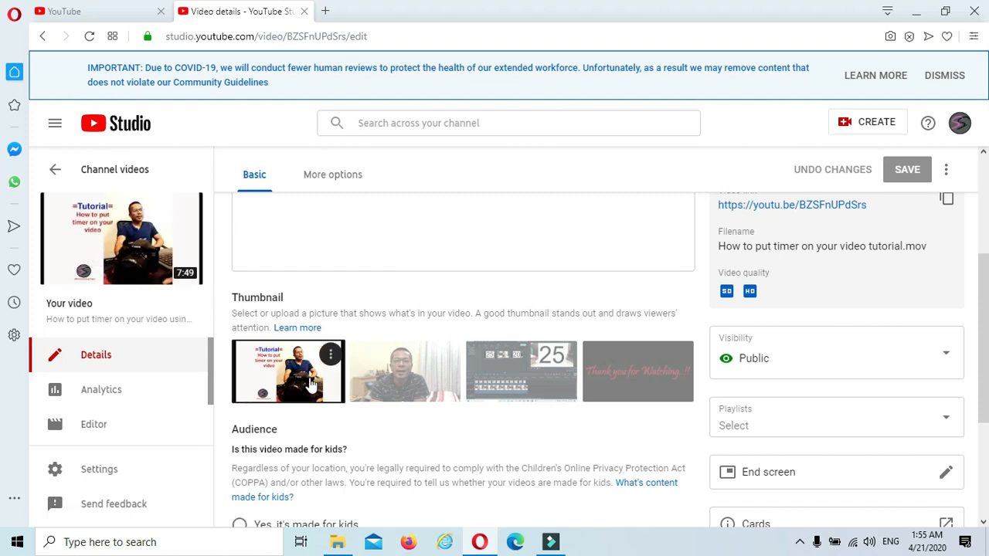
{"action": "mouse_move", "coordinate": [308, 377]}
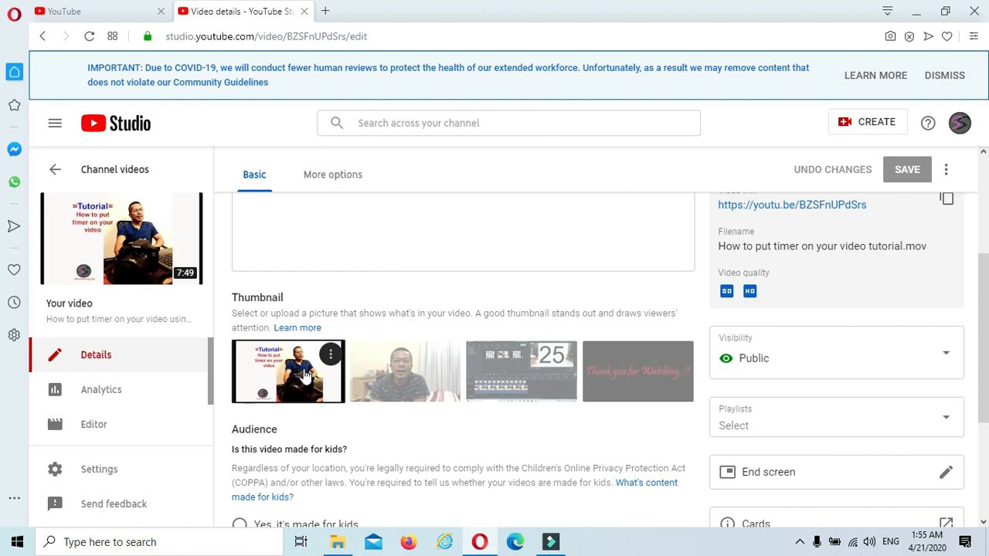
{"action": "mouse_move", "coordinate": [300, 371]}
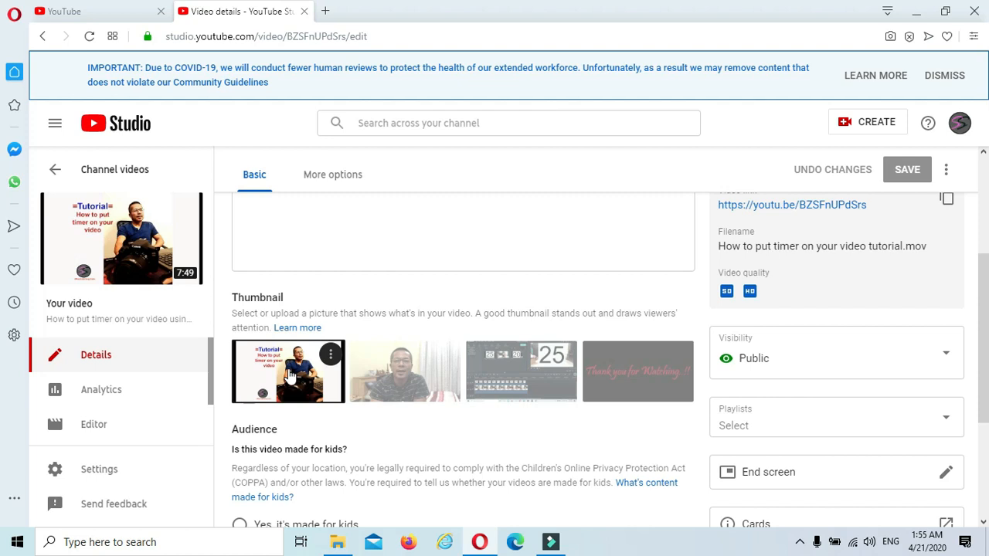
{"action": "mouse_move", "coordinate": [289, 377]}
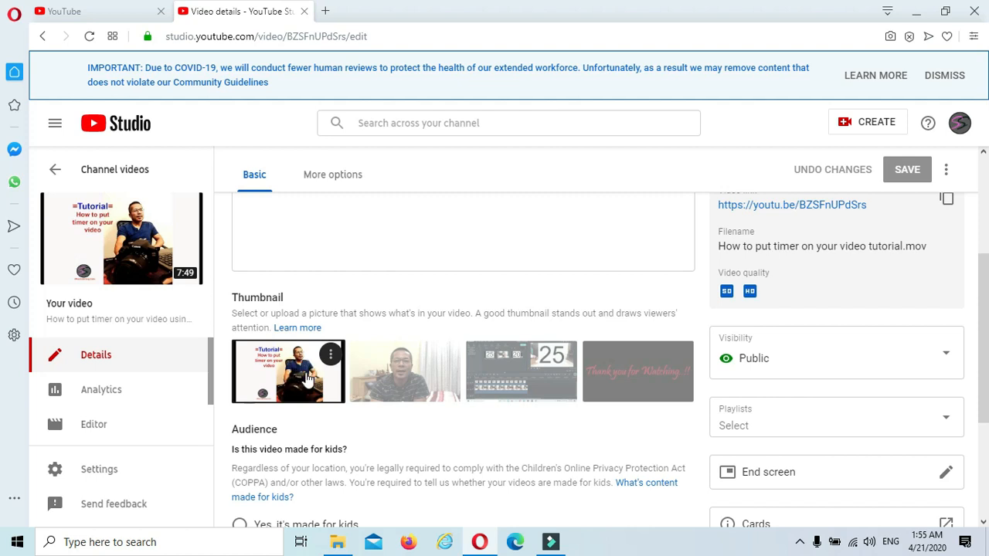
{"action": "mouse_move", "coordinate": [288, 388]}
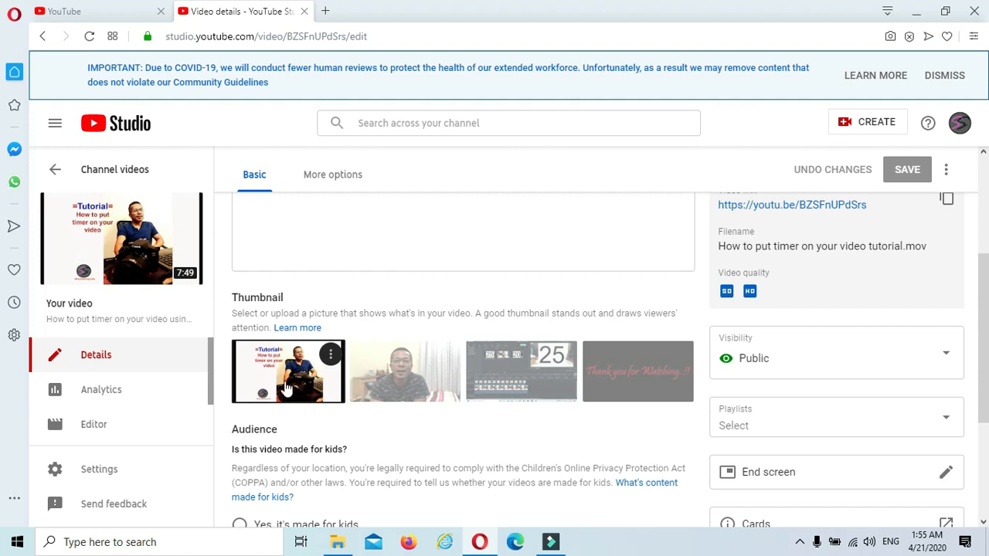
{"action": "mouse_move", "coordinate": [290, 383]}
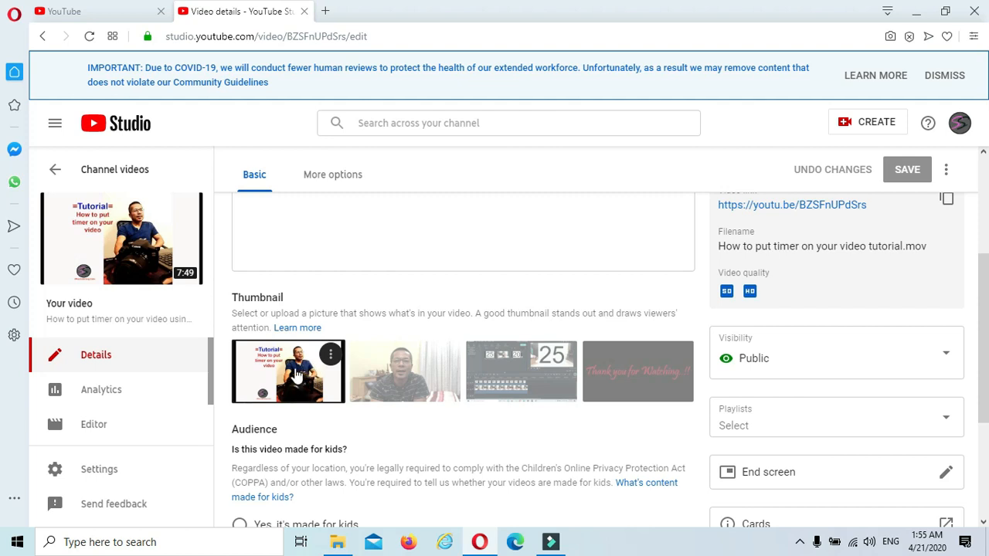
{"action": "mouse_move", "coordinate": [282, 375]}
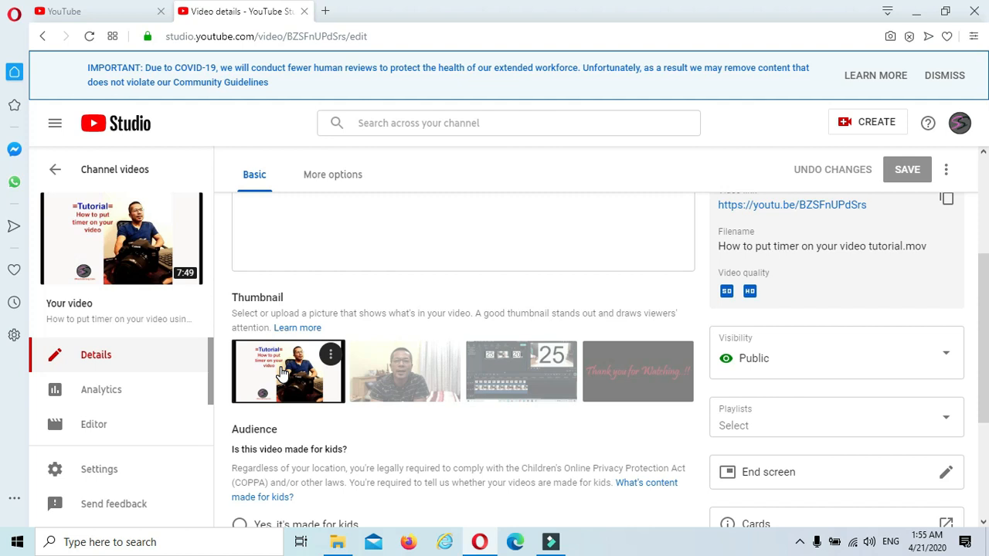
{"action": "mouse_move", "coordinate": [280, 374]}
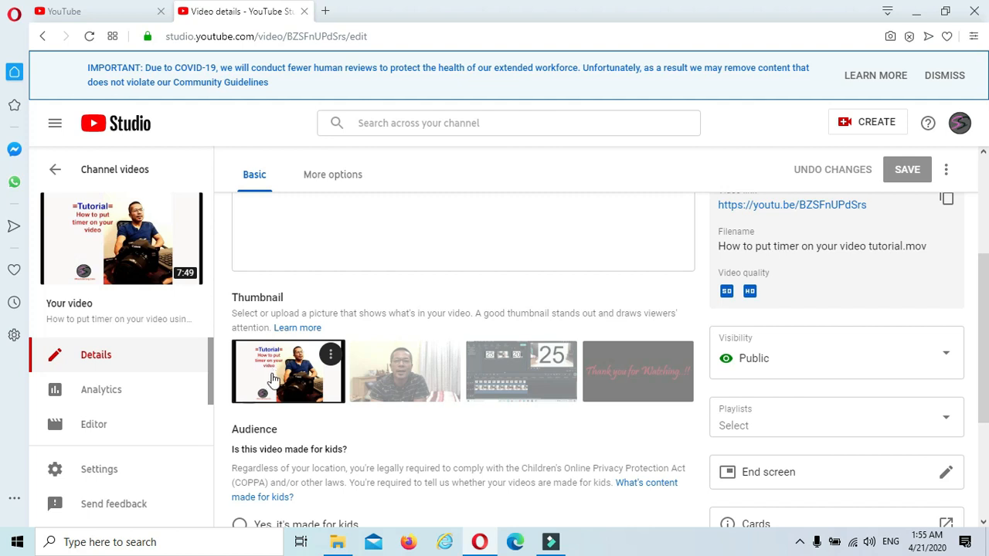
{"action": "mouse_move", "coordinate": [197, 290]}
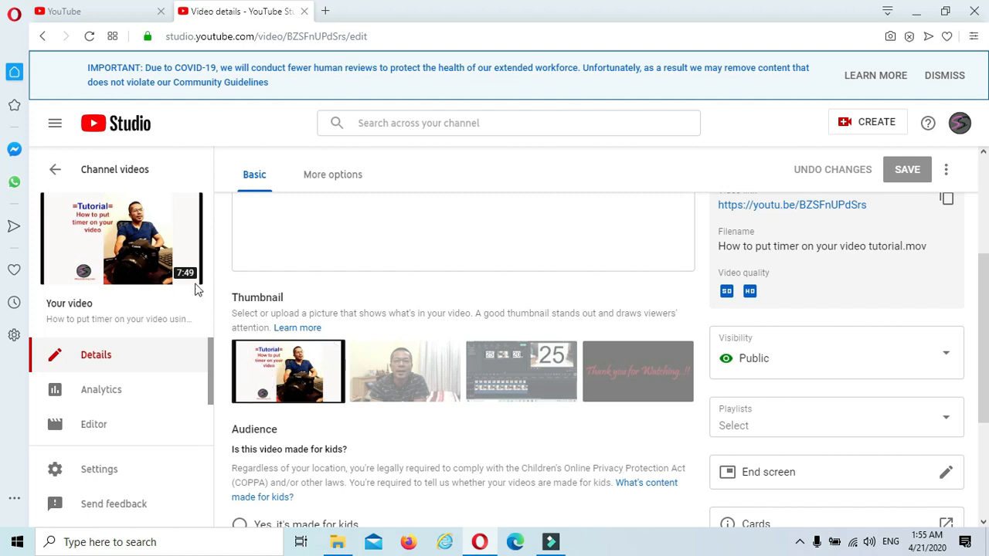
{"action": "mouse_move", "coordinate": [287, 371]}
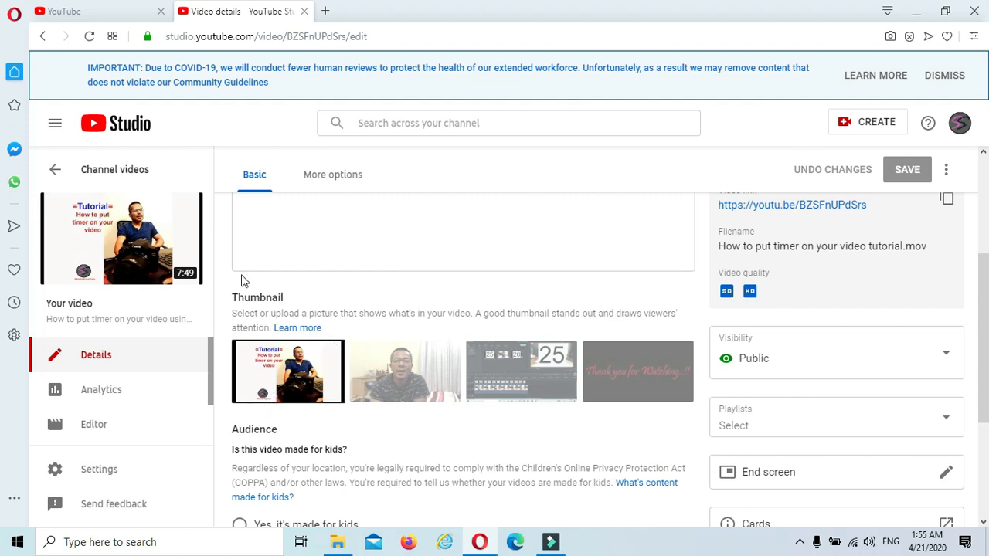
{"action": "mouse_move", "coordinate": [121, 238]}
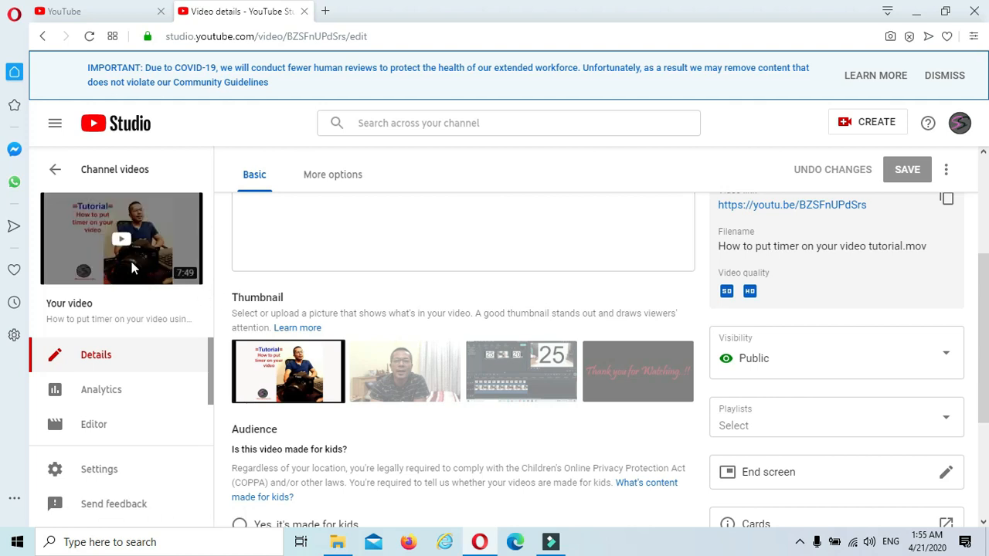
{"action": "mouse_move", "coordinate": [159, 253]}
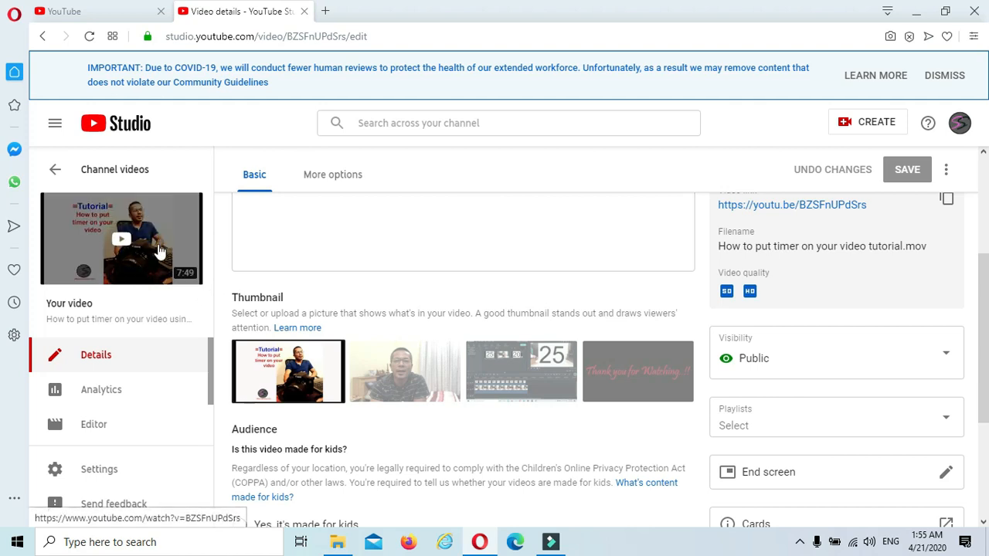
{"action": "mouse_move", "coordinate": [220, 329]}
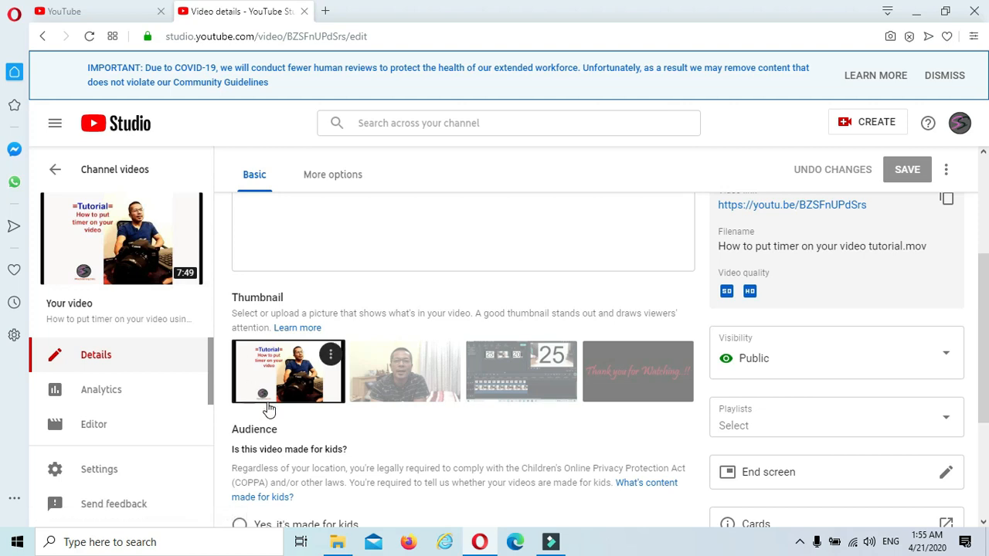
{"action": "mouse_move", "coordinate": [265, 387]}
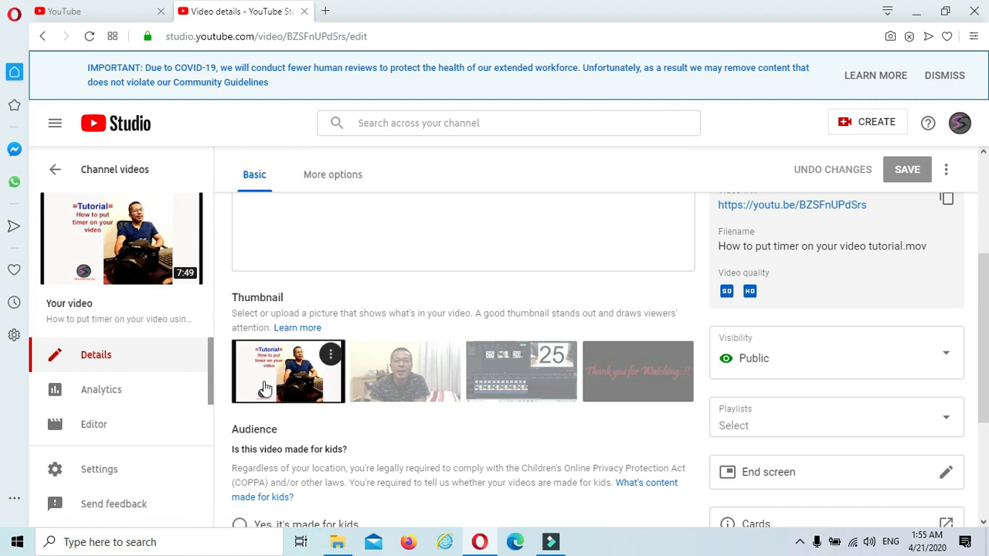
{"action": "mouse_move", "coordinate": [263, 383]}
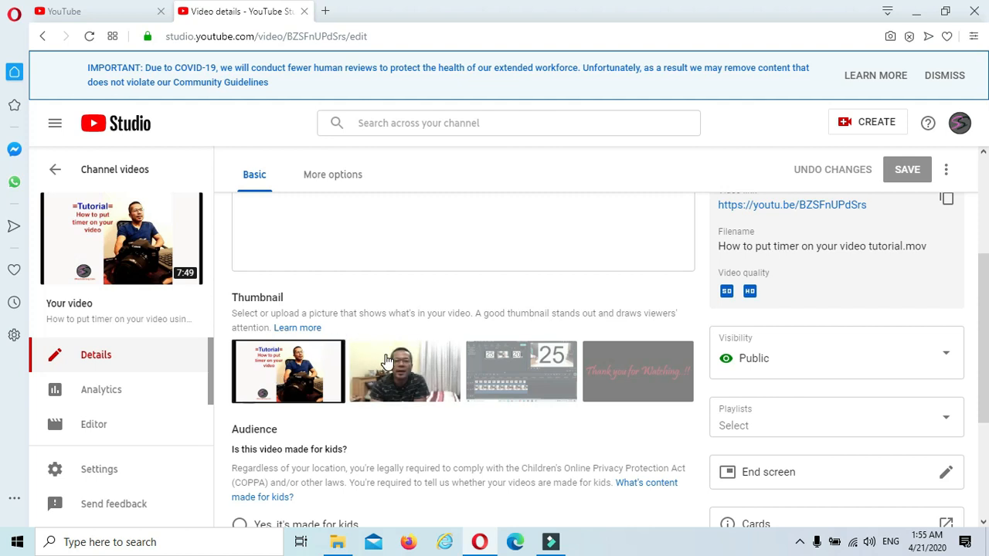
{"action": "mouse_move", "coordinate": [441, 336]}
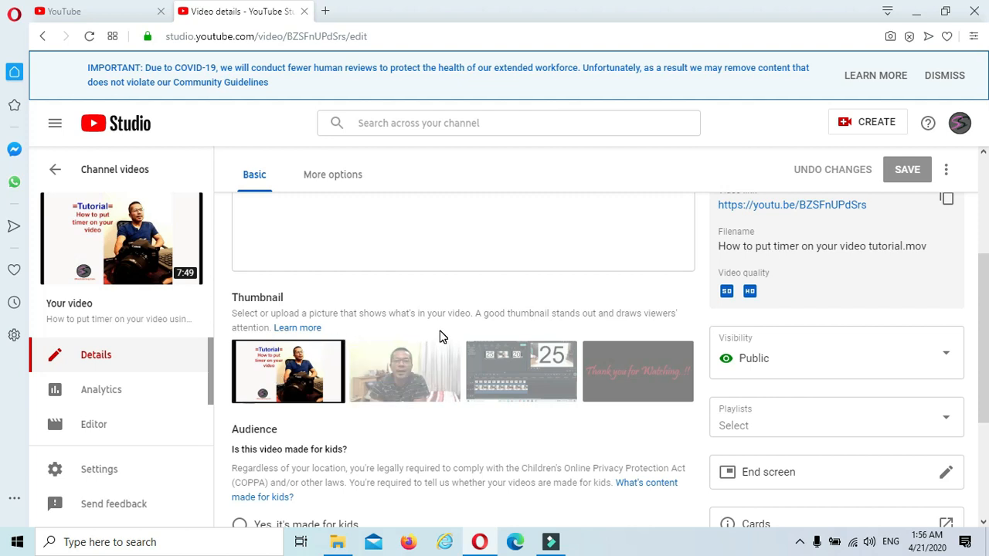
{"action": "mouse_move", "coordinate": [479, 288]}
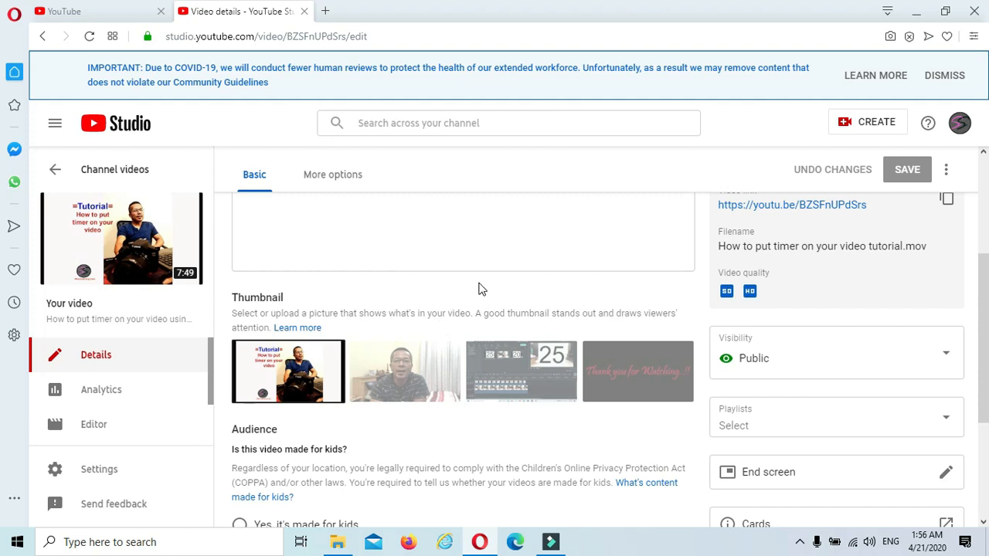
{"action": "mouse_move", "coordinate": [476, 287]}
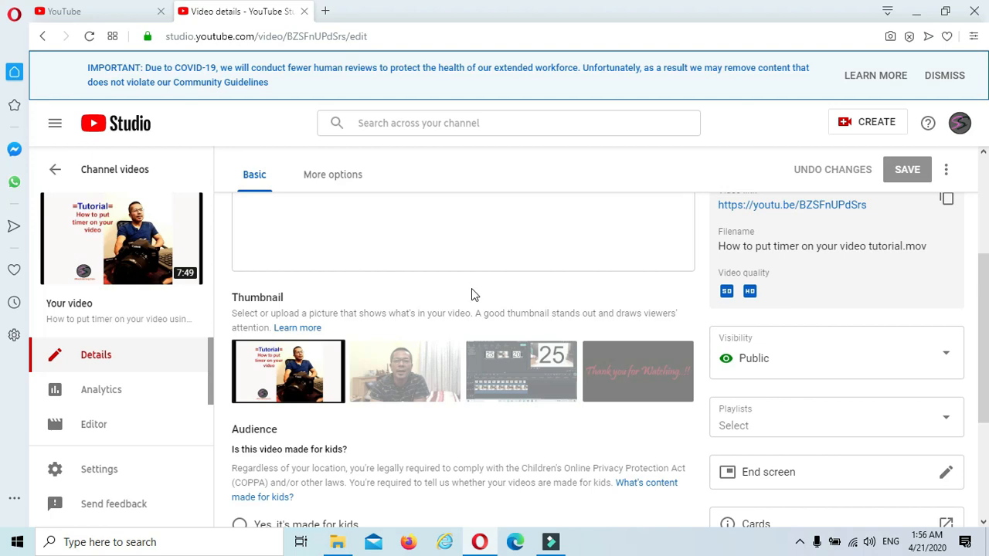
{"action": "mouse_move", "coordinate": [476, 313]}
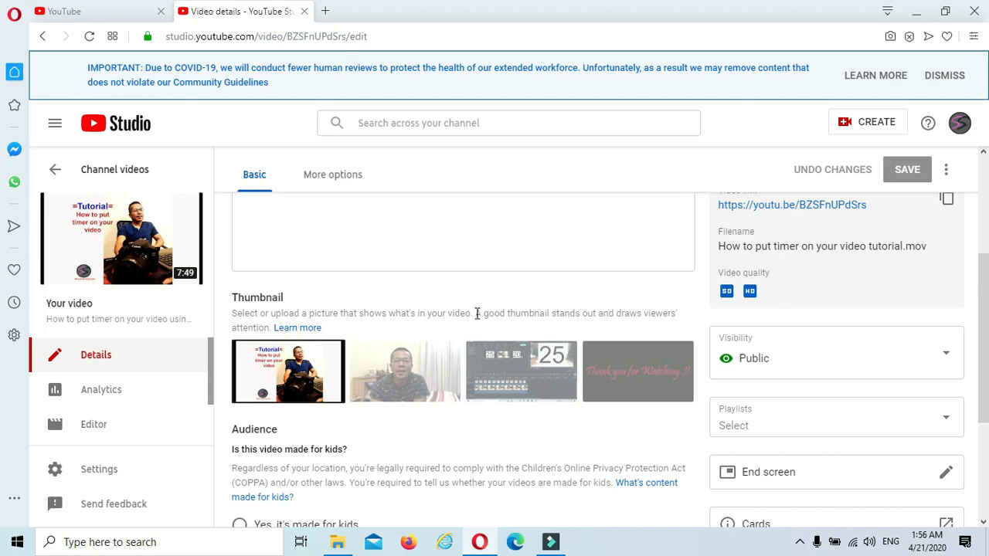